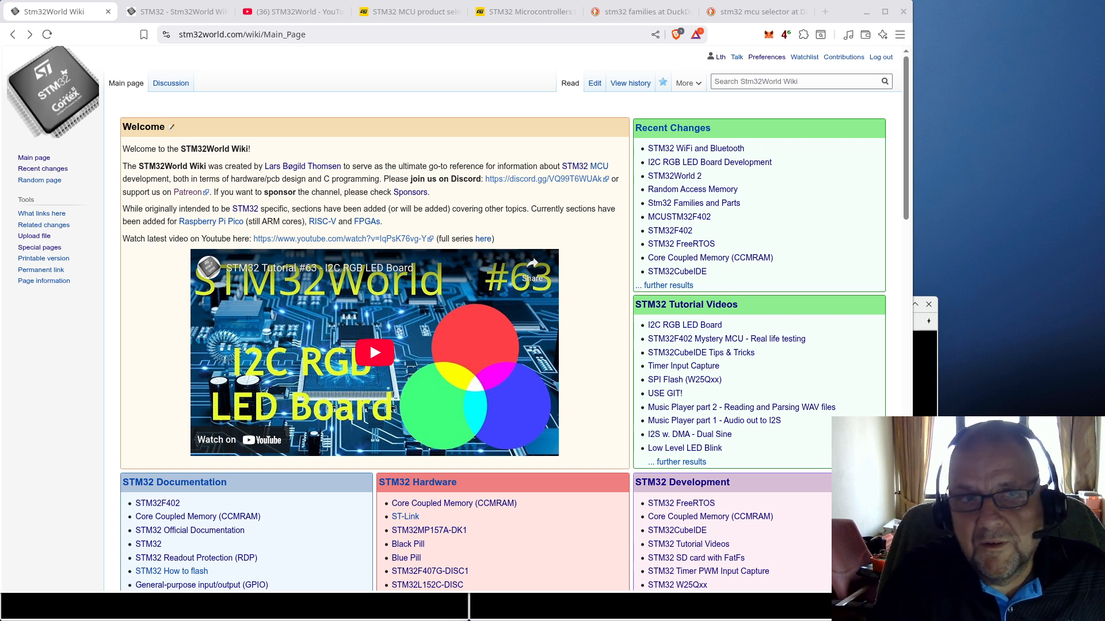
mouse_move(936, 143)
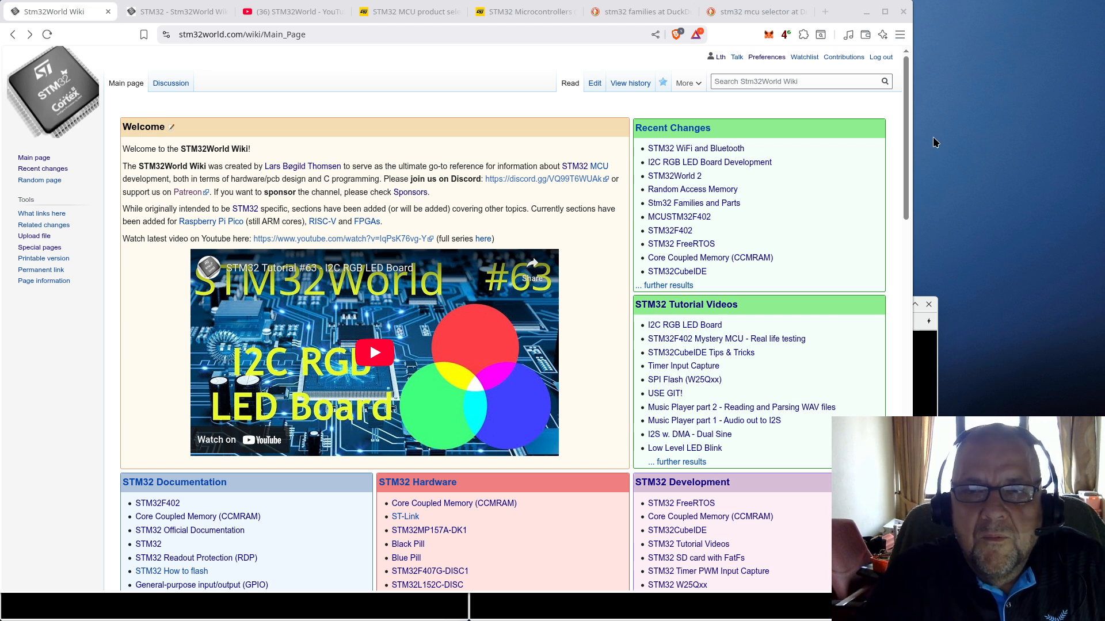
mouse_move(684, 106)
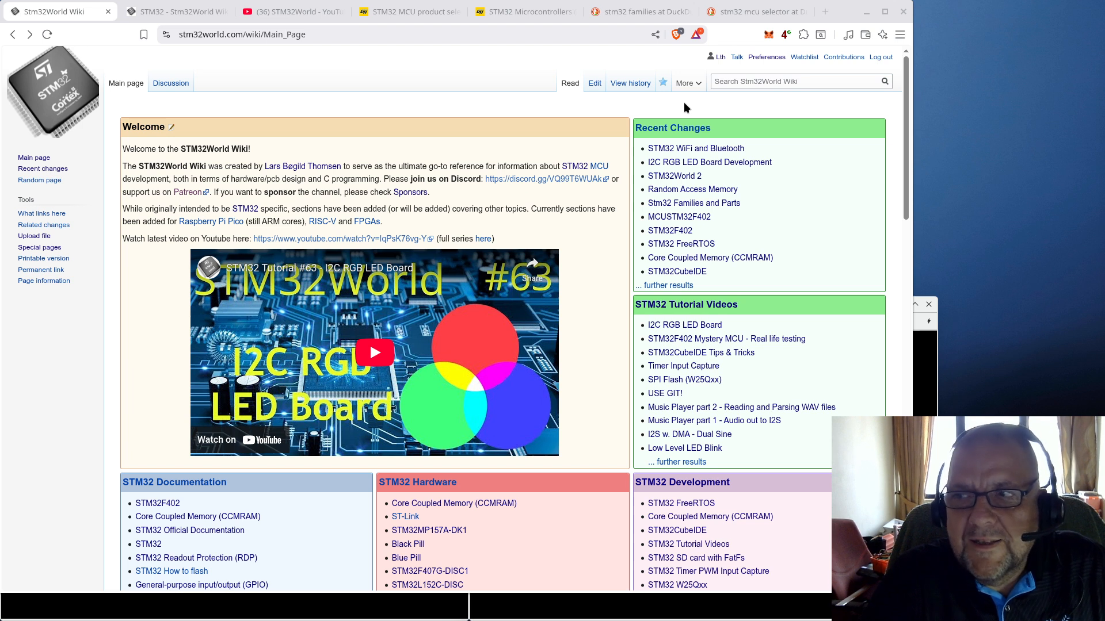
mouse_move(287, 22)
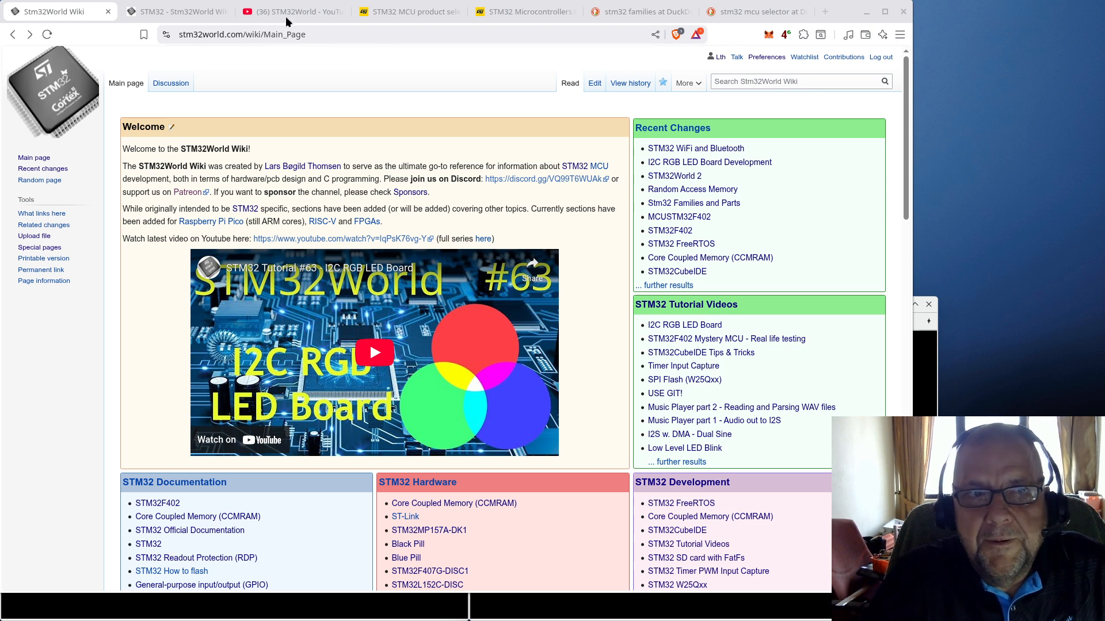
mouse_move(285, 11)
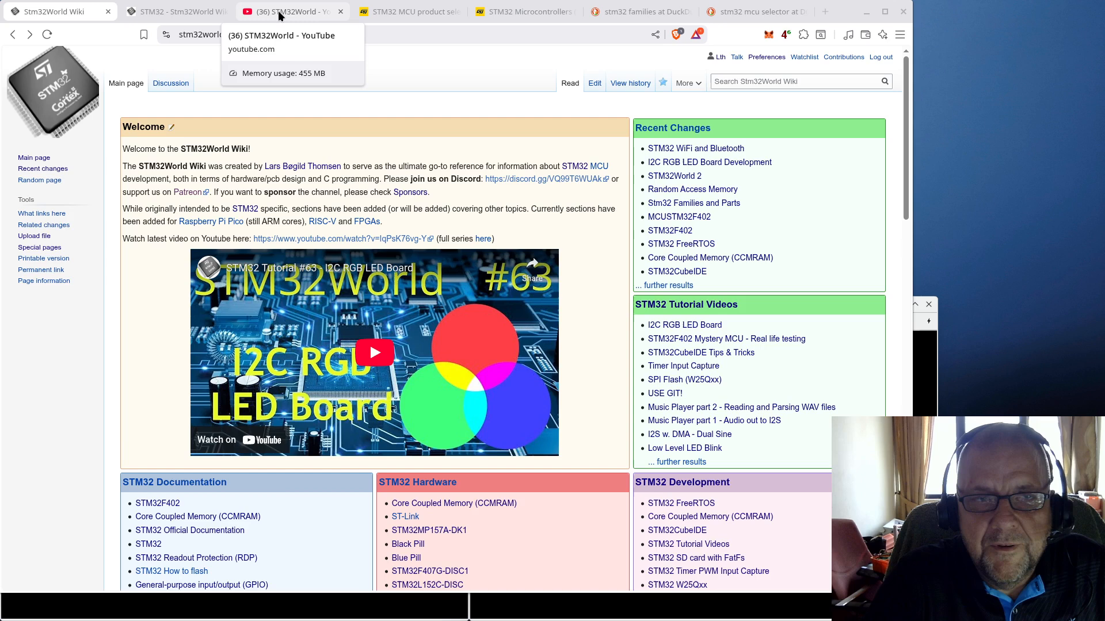
Step: Switch to the STM32World YouTube tab and scroll the videos down to STM32 Tutorial #1
left_click(288, 12)
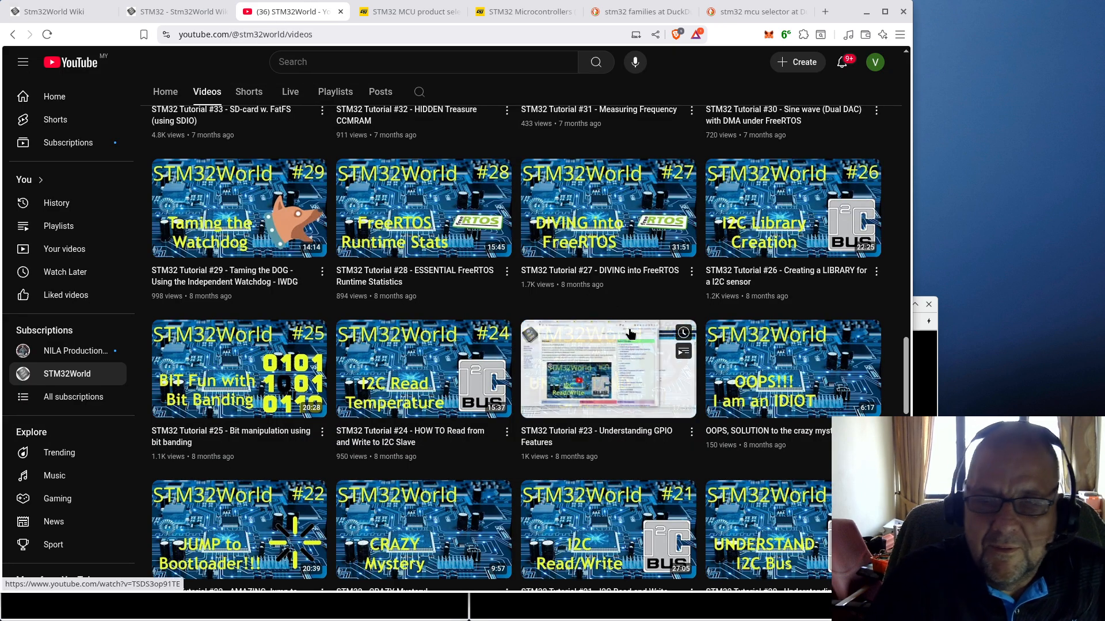
scroll("down", 3)
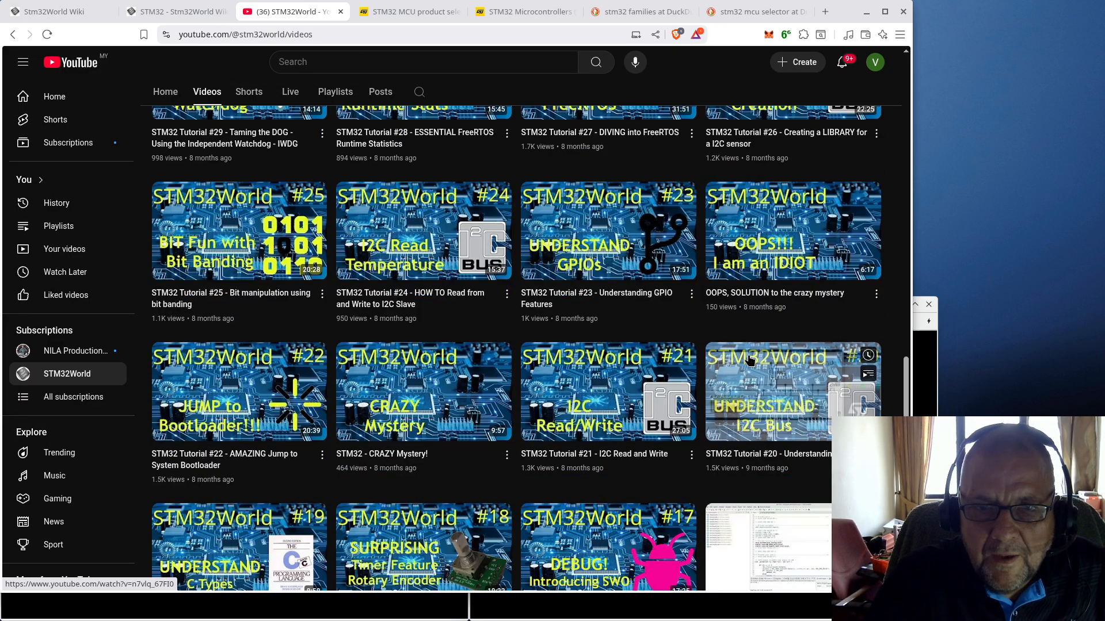
scroll("down", 3)
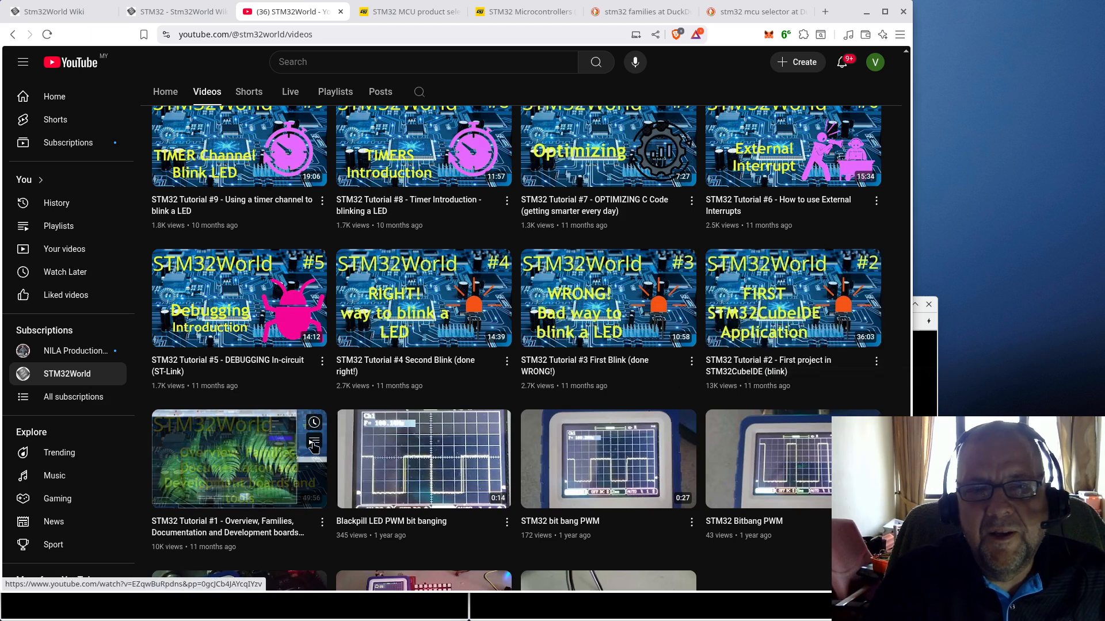
mouse_move(236, 458)
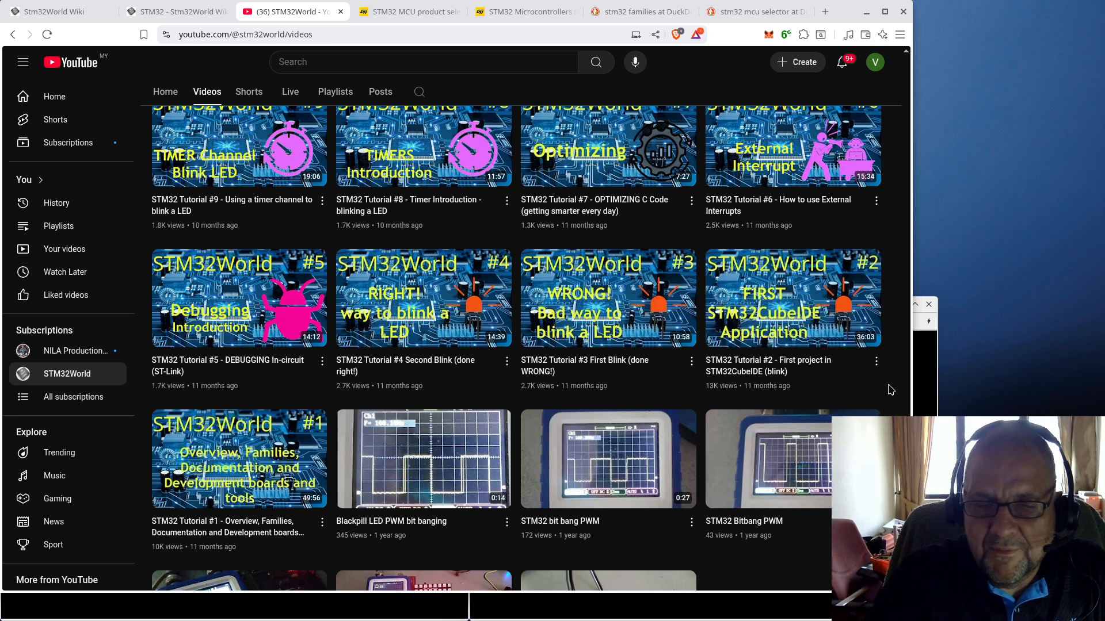
mouse_move(238, 299)
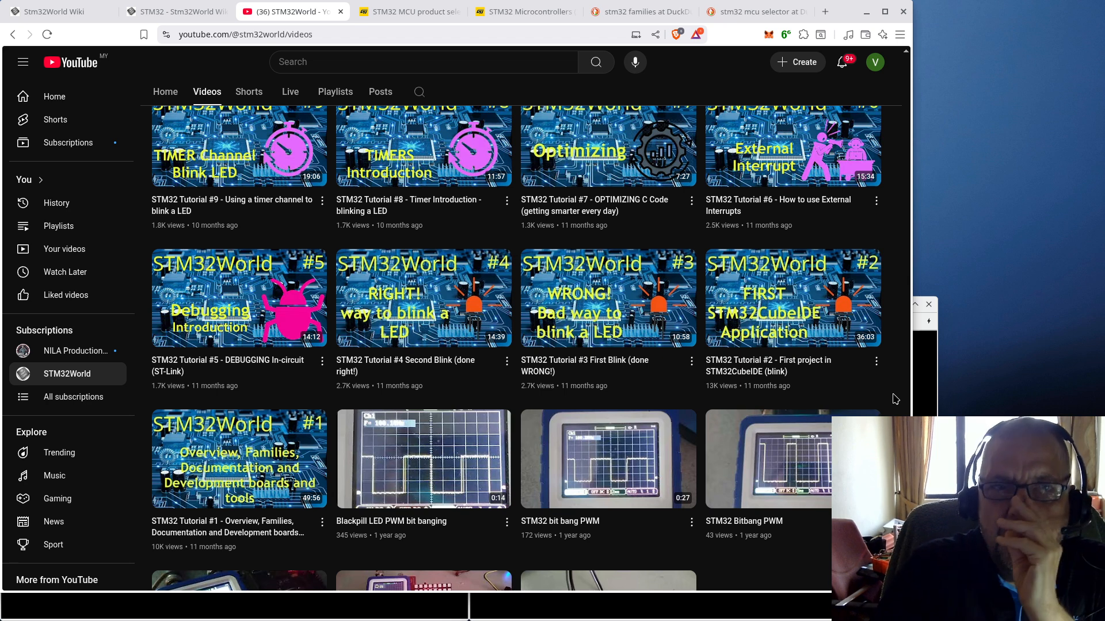
Step: Scroll the STM32World video list back up to Tutorials #46–#54 and STM32World Rant #1
scroll("down", 3)
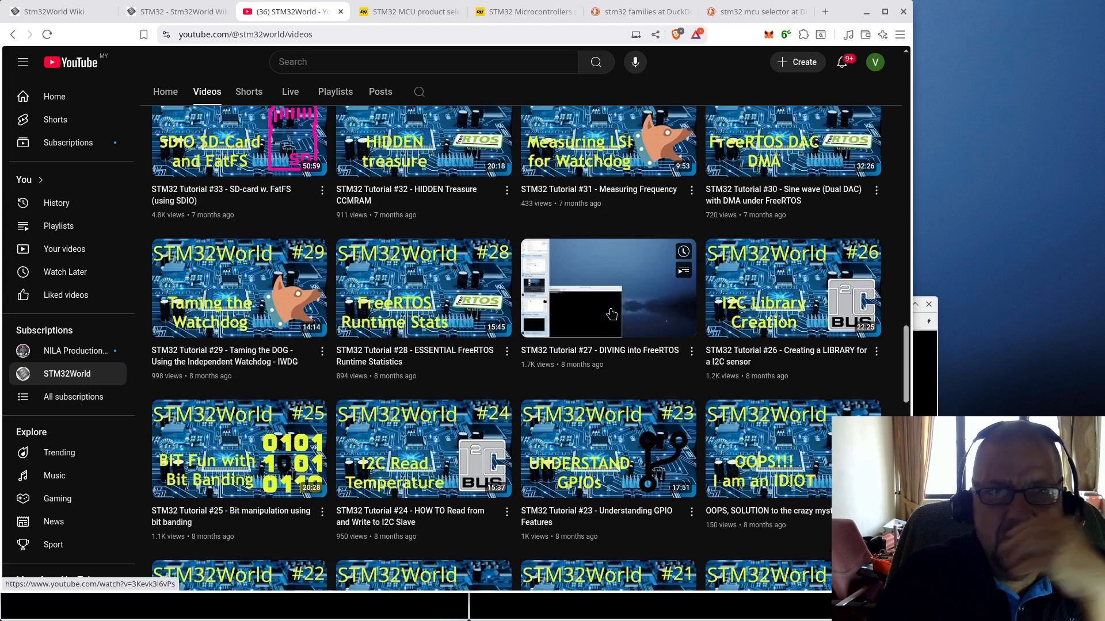
scroll("up", 3)
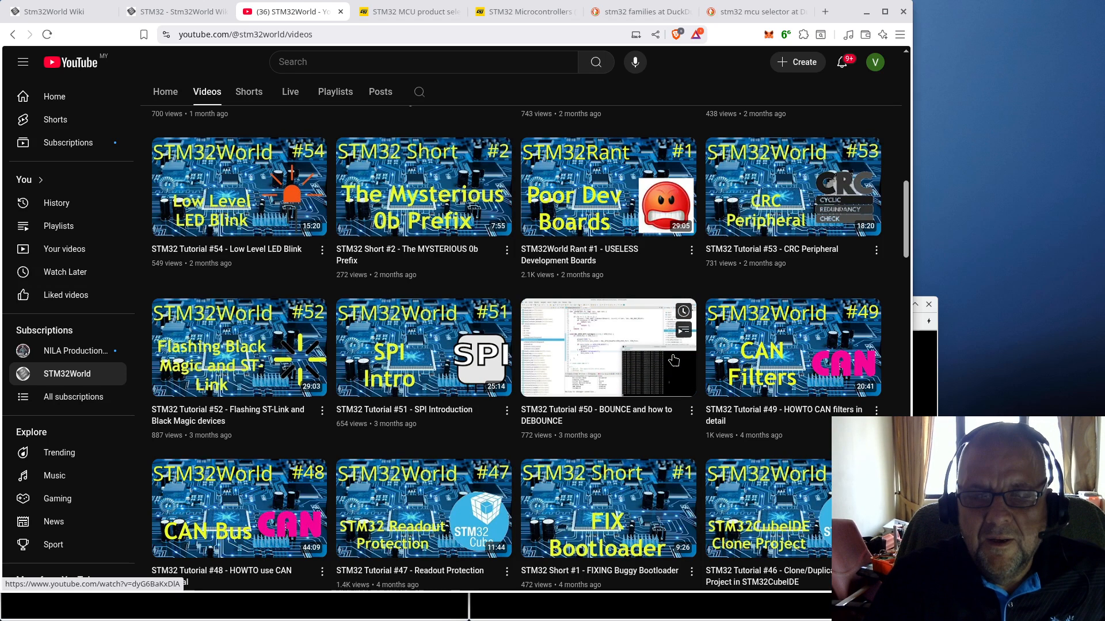
Step: Scroll to the bottom of the upload list, past Tutorial #1 to CH32V307 Dual Oscillator and STM32 LED Blink
scroll("down", 3)
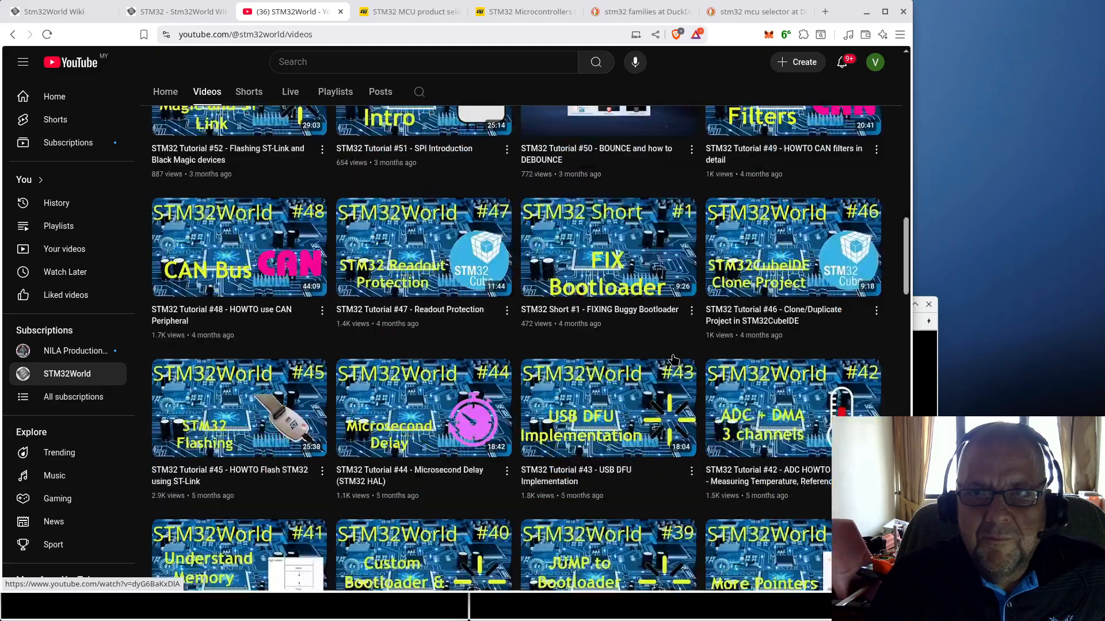
scroll("down", 3)
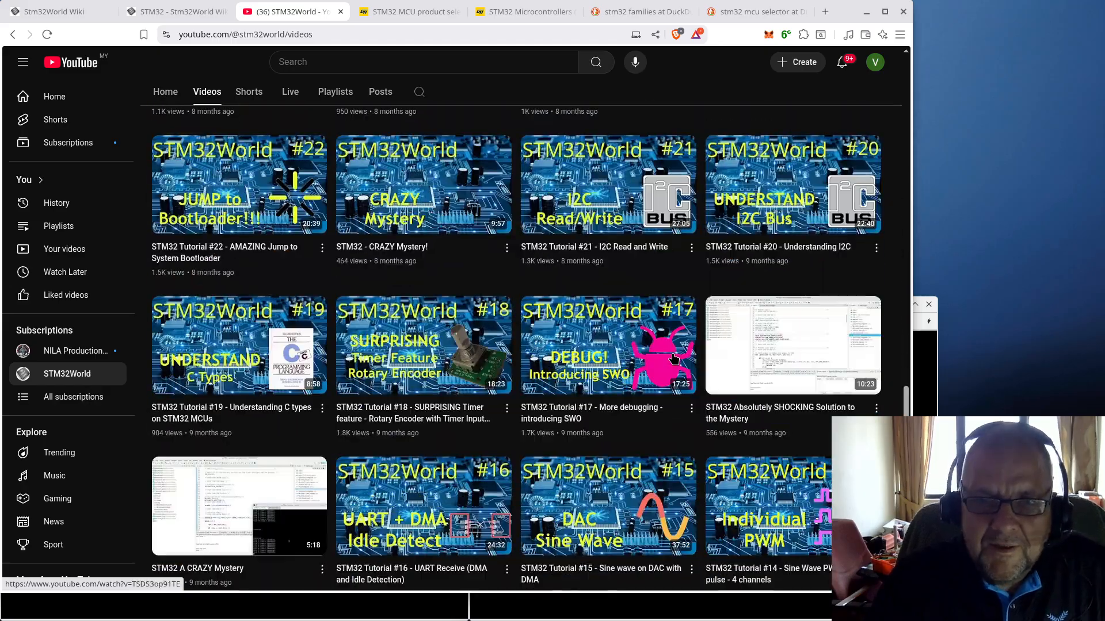
scroll("down", 3)
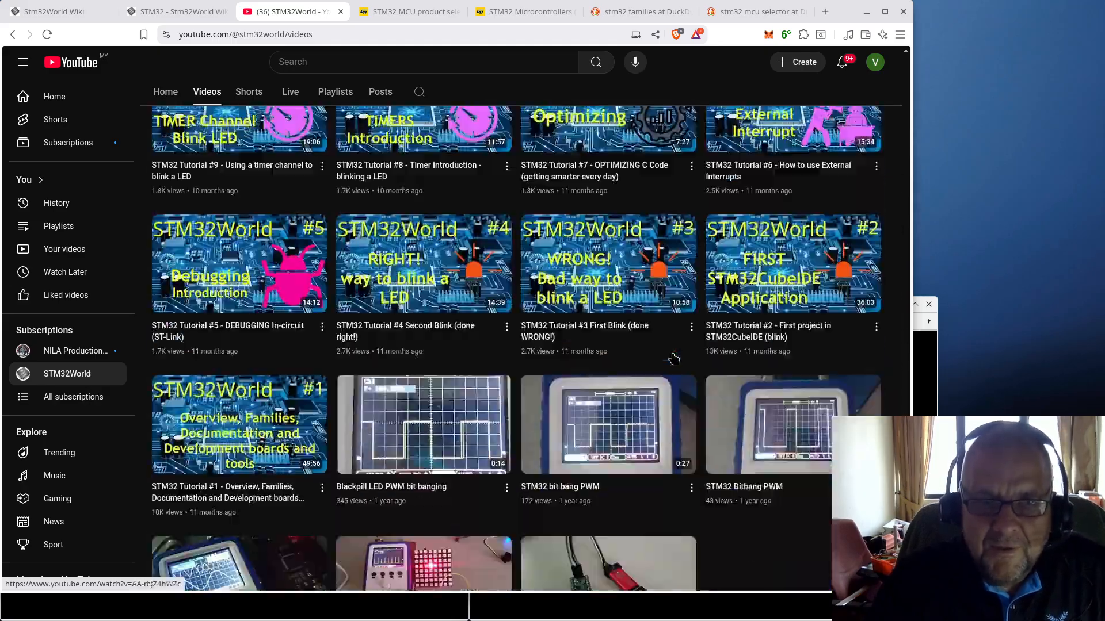
scroll("down", 3)
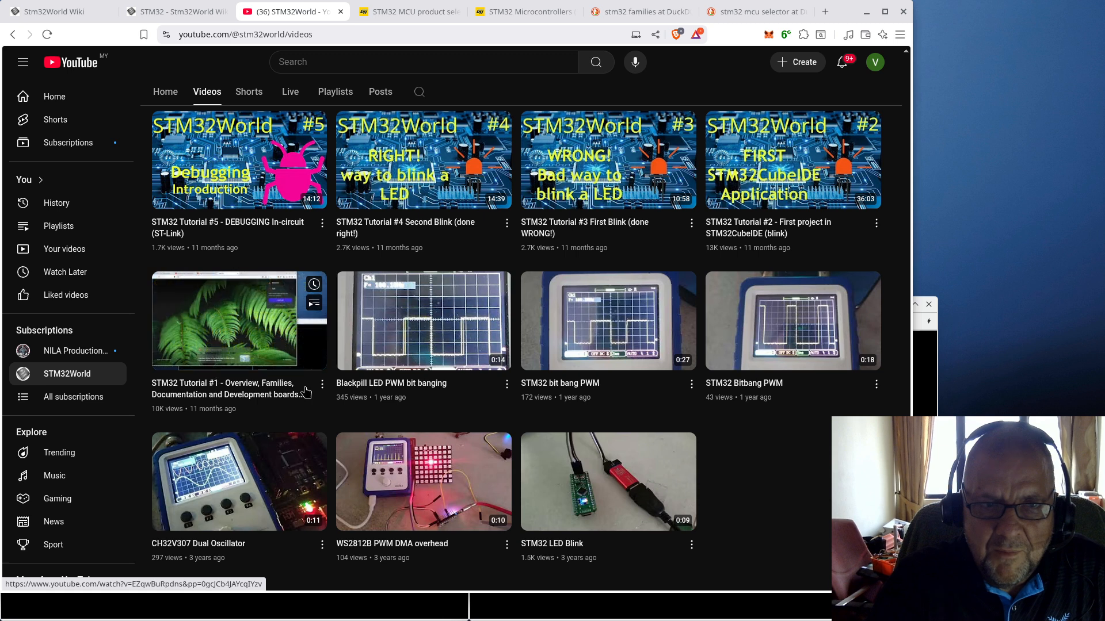